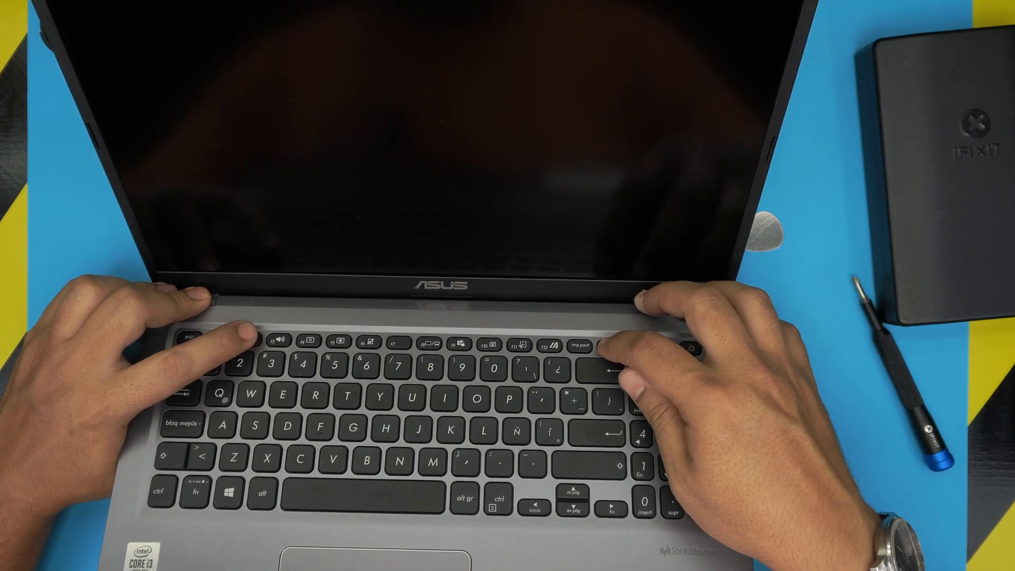
Step: Power on the repaired ASUS laptop so it boots to the ASUS splash screen
click(693, 348)
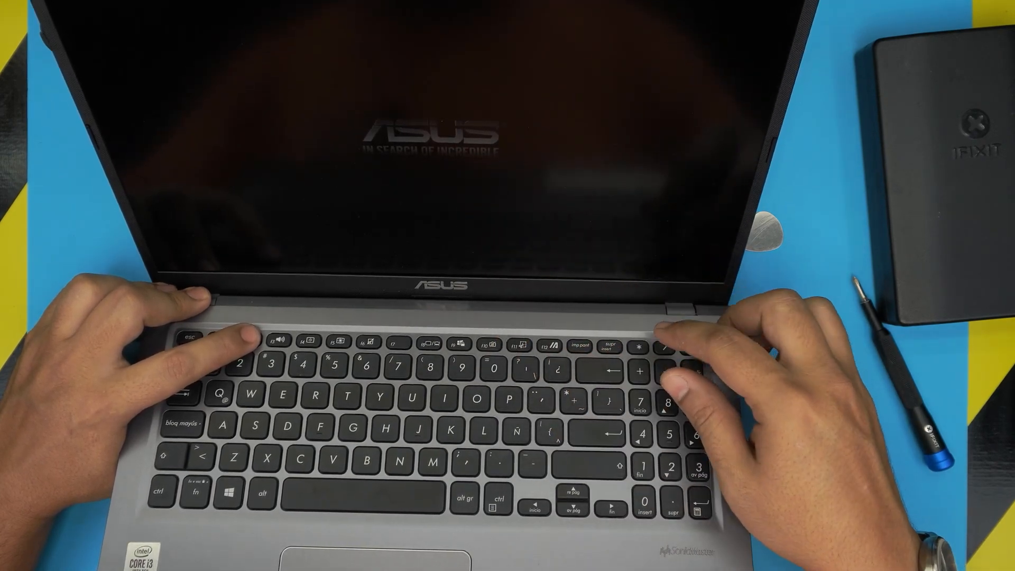